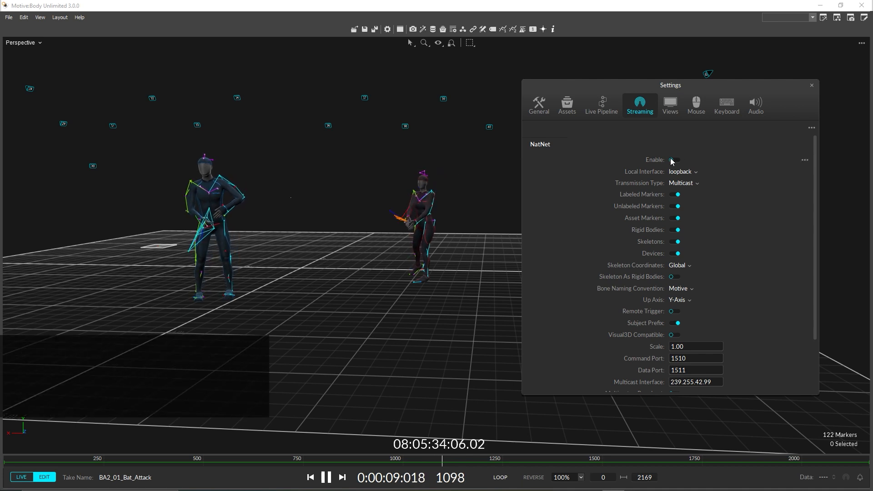
Step: Enable the NatNet streaming toggle in Motive:Body so live skeleton data is broadcast
{"action": "left_click", "coordinate": [673, 160]}
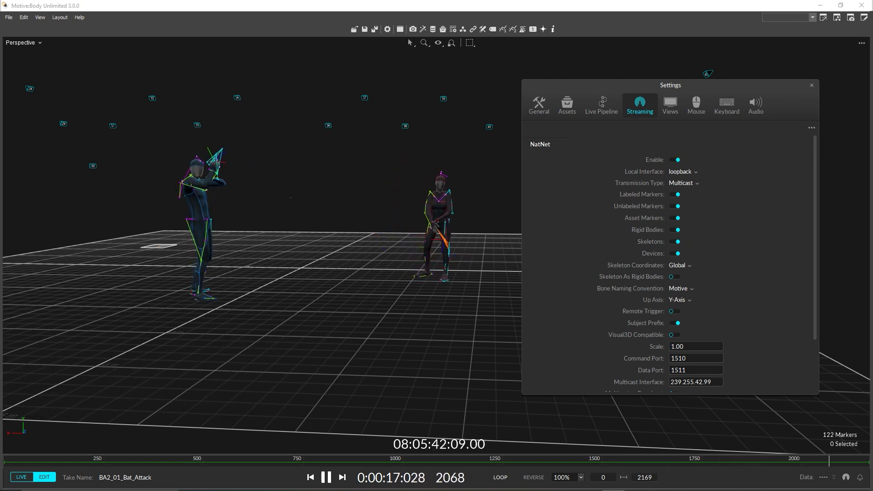
{"action": "left_click", "coordinate": [310, 477]}
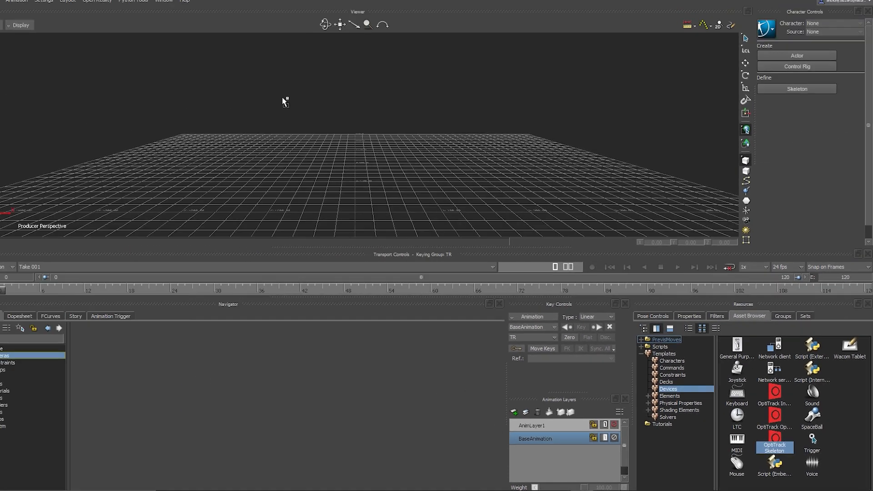
Step: Add the OptiTrack Skeleton device from the Asset Browser Devices list into the scene
{"action": "double_click", "coordinate": [775, 448]}
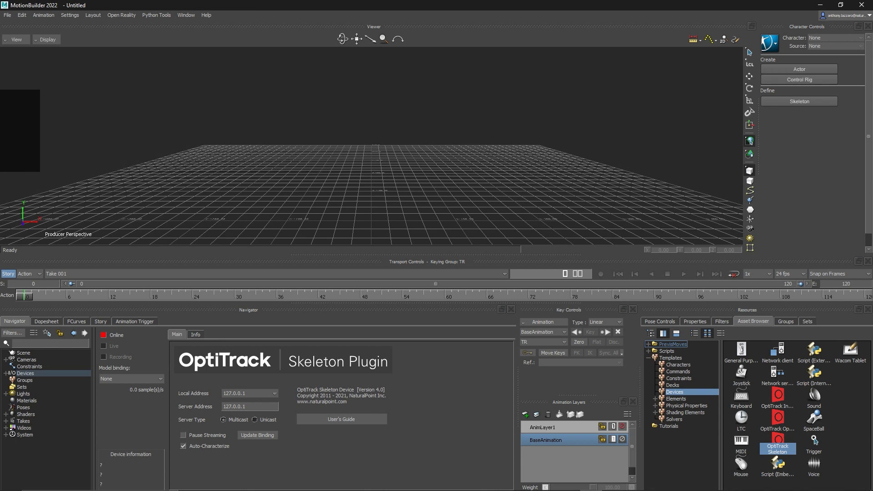
{"action": "mouse_move", "coordinate": [594, 251]}
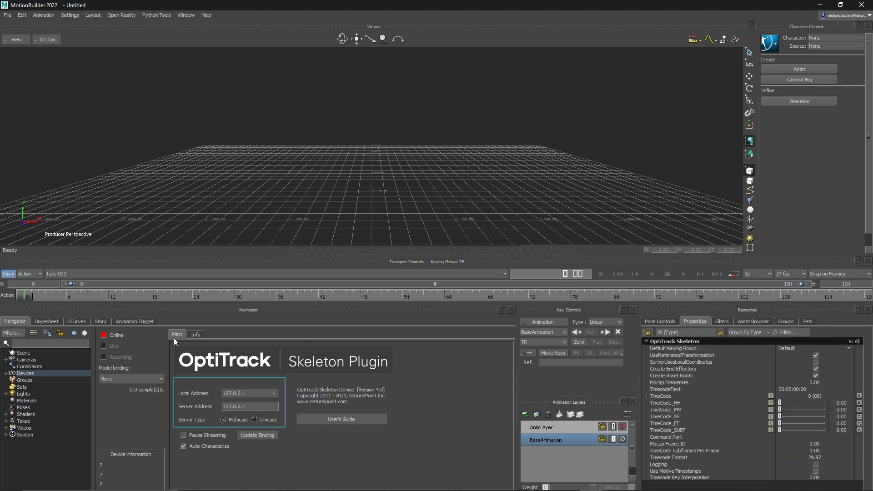
{"action": "mouse_move", "coordinate": [120, 336]}
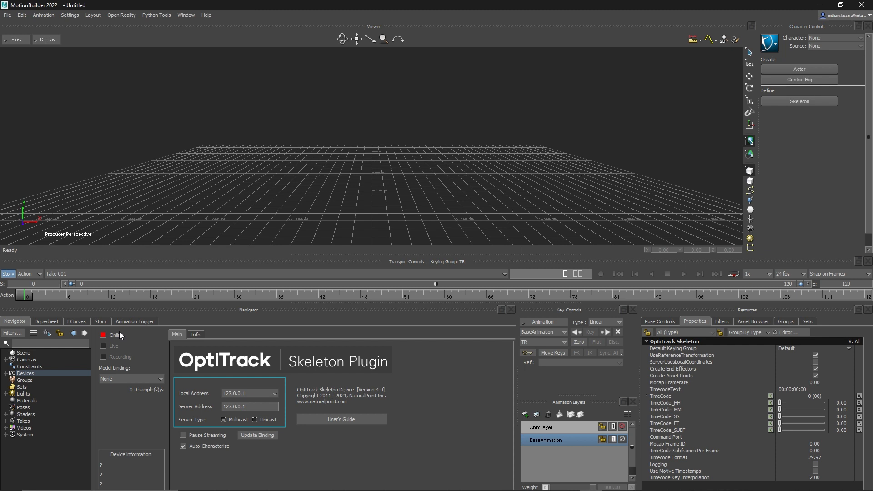
Step: Set the OptiTrack Skeleton device Online so two live actor skeletons stream in, then browse the Tutorials assets
{"action": "left_click", "coordinate": [104, 334]}
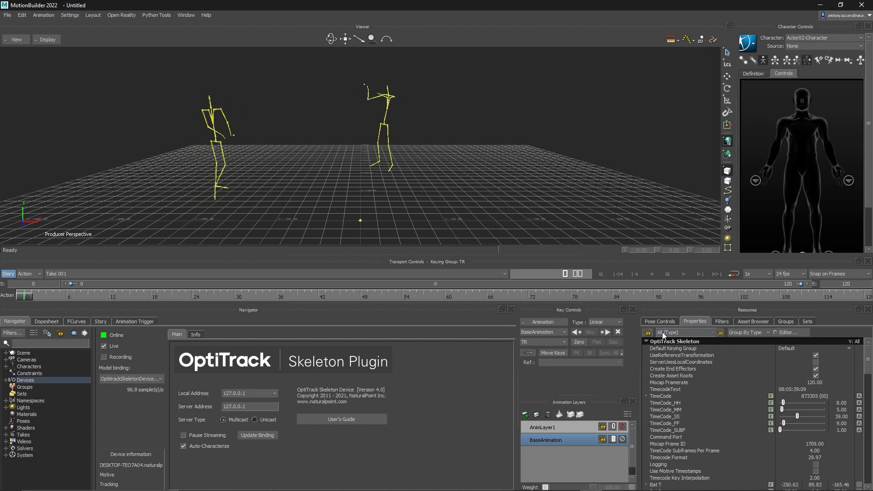
{"action": "left_click", "coordinate": [752, 321]}
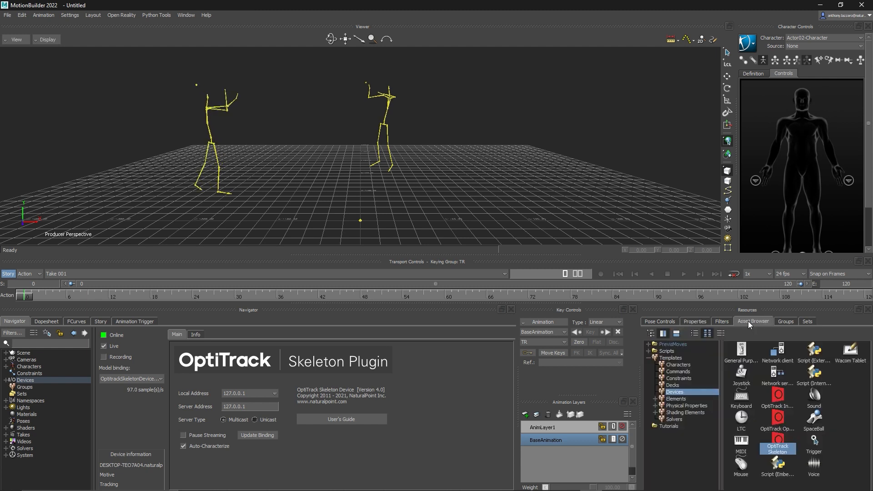
{"action": "left_click", "coordinate": [668, 426]}
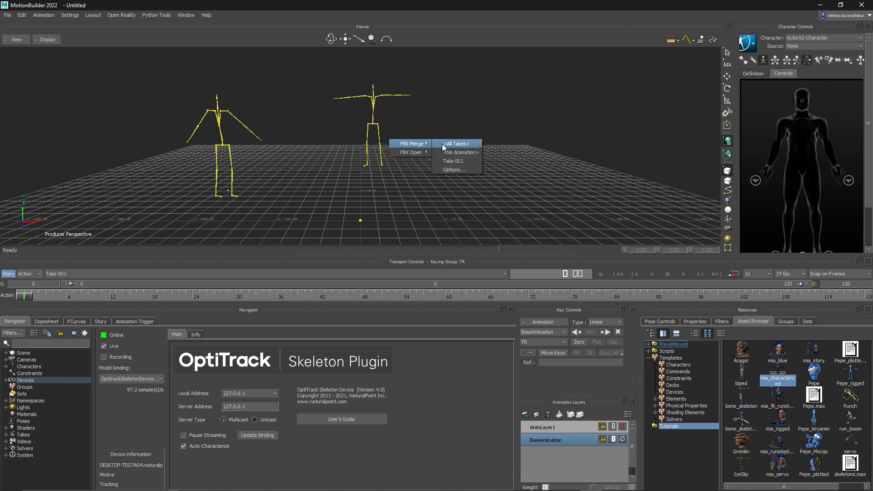
Step: Merge the mia_characterized character and set its input Source to a live actor skeleton
{"action": "left_click", "coordinate": [455, 144]}
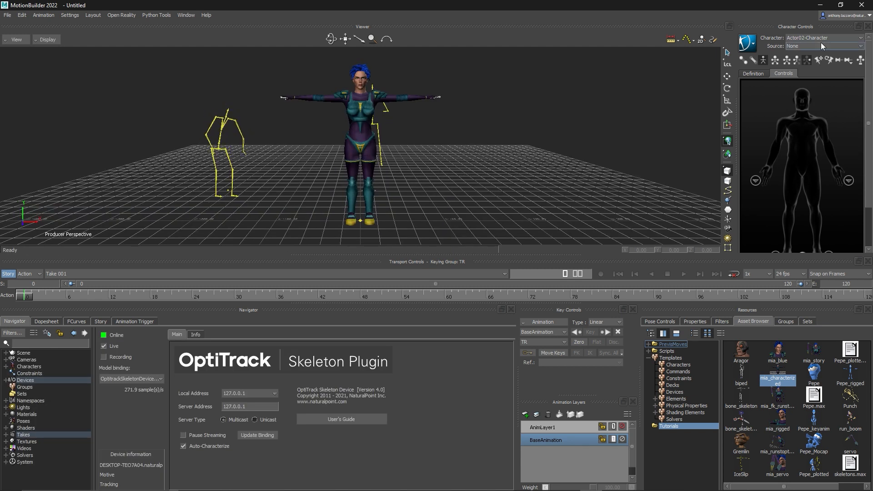
{"action": "left_click", "coordinate": [823, 38]}
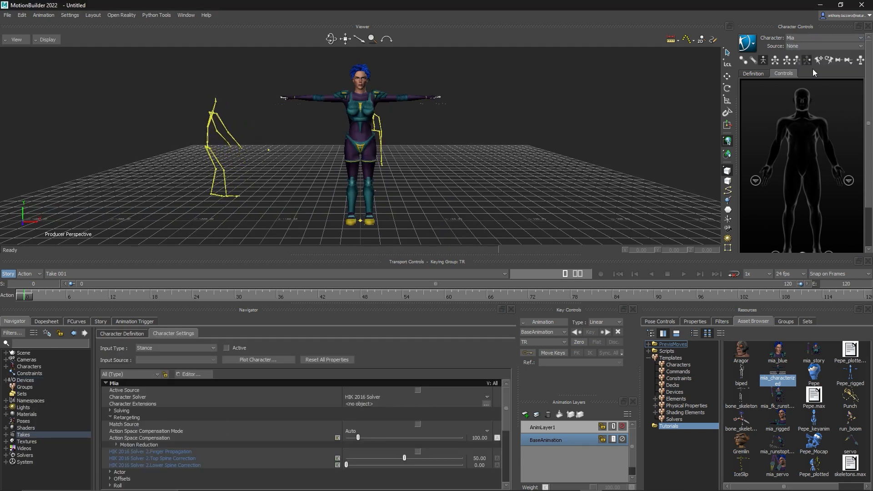
{"action": "left_click", "coordinate": [864, 45]}
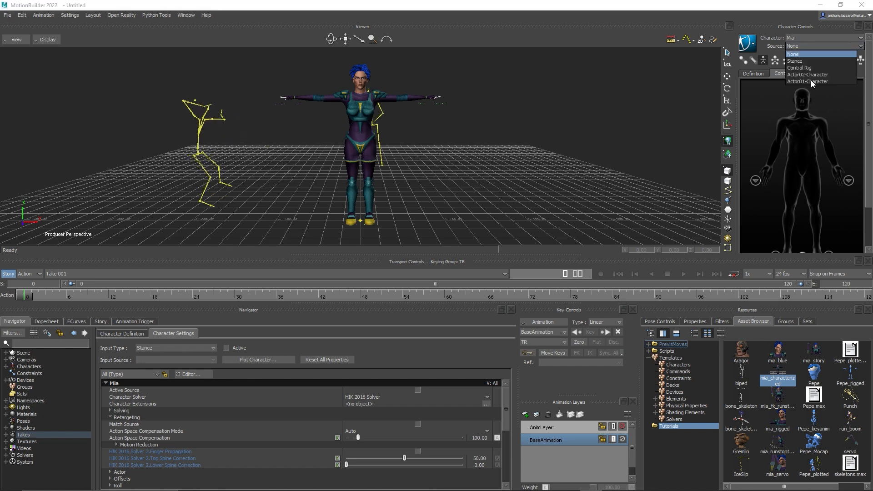
{"action": "left_click", "coordinate": [806, 81]}
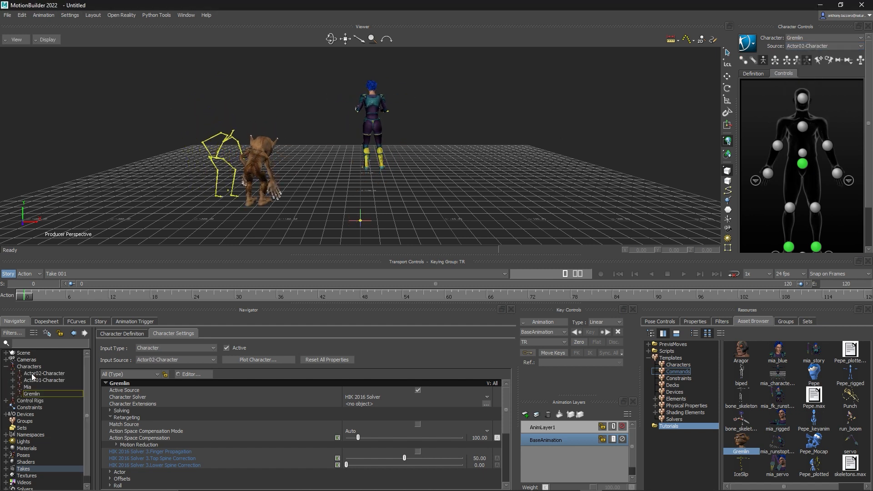
Step: Add Gremlin the same way, then start a new empty scene
{"action": "left_click", "coordinate": [7, 394]}
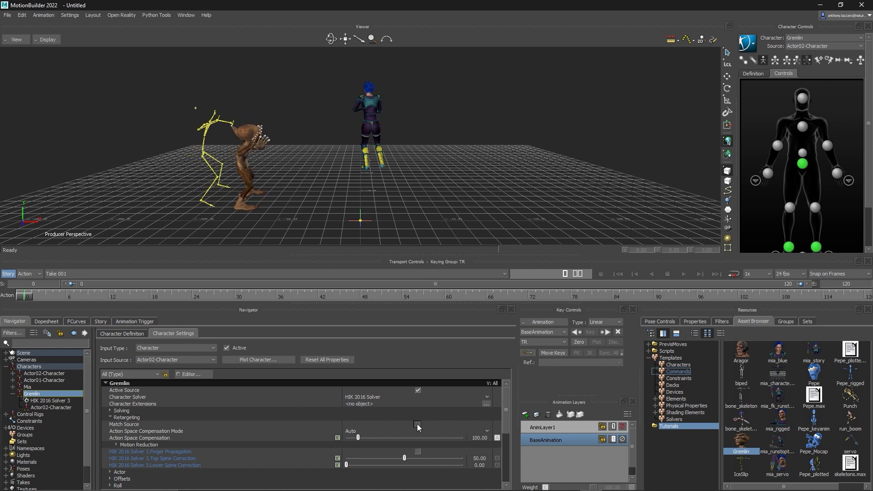
{"action": "left_click", "coordinate": [27, 386]}
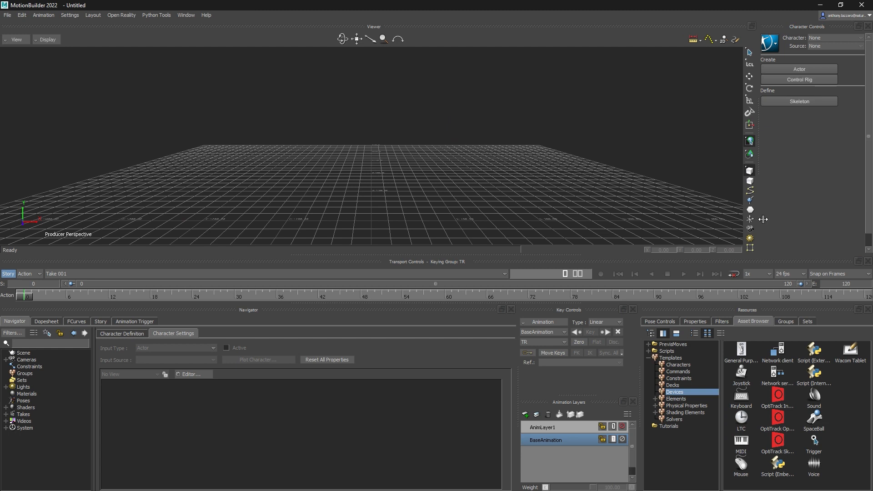
Step: Add the OptiTrack Optical device and tick Using Unlabeled Markers, Organize Assets and Create Actors in its properties
{"action": "left_click", "coordinate": [778, 424]}
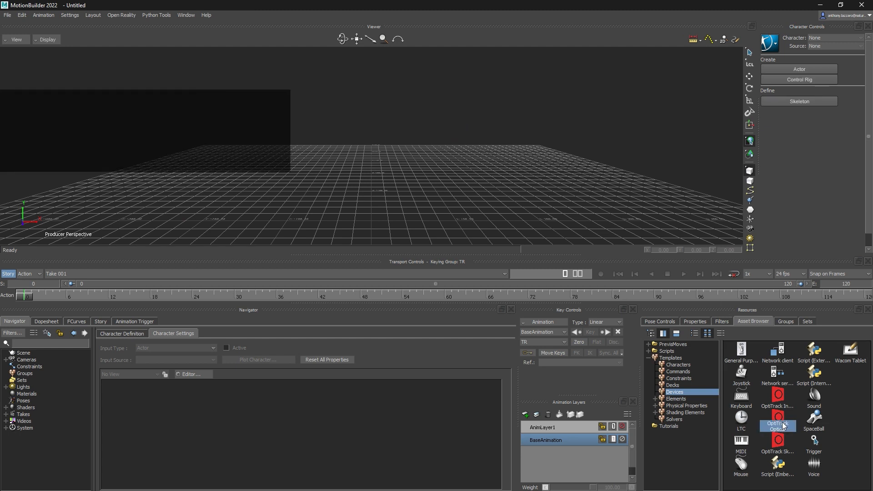
{"action": "double_click", "coordinate": [777, 416]}
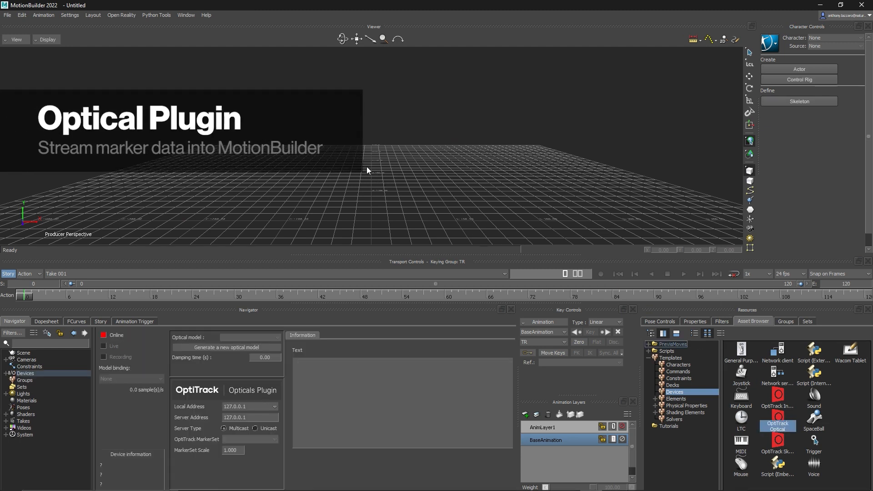
{"action": "left_click", "coordinate": [694, 321]}
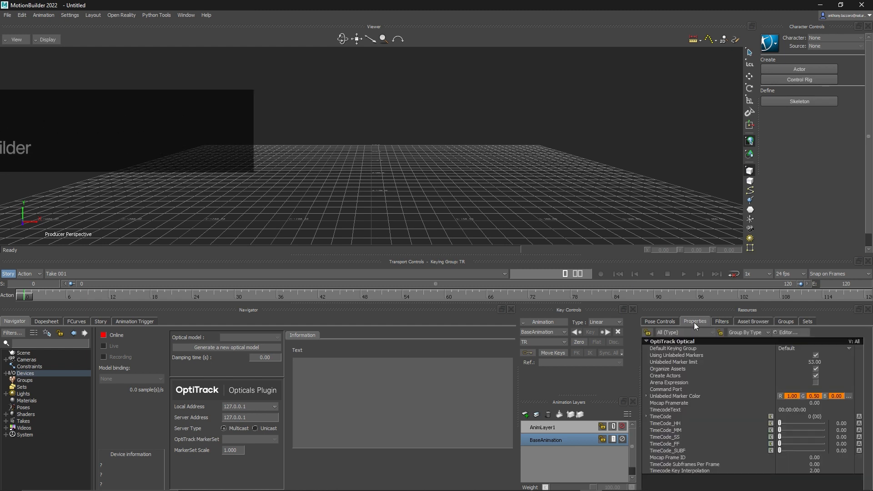
{"action": "left_click", "coordinate": [664, 375]}
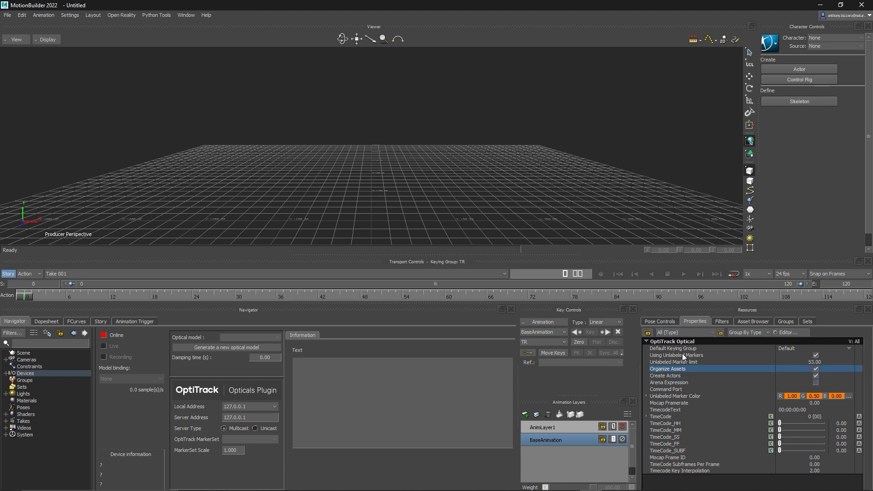
{"action": "left_click", "coordinate": [677, 355]}
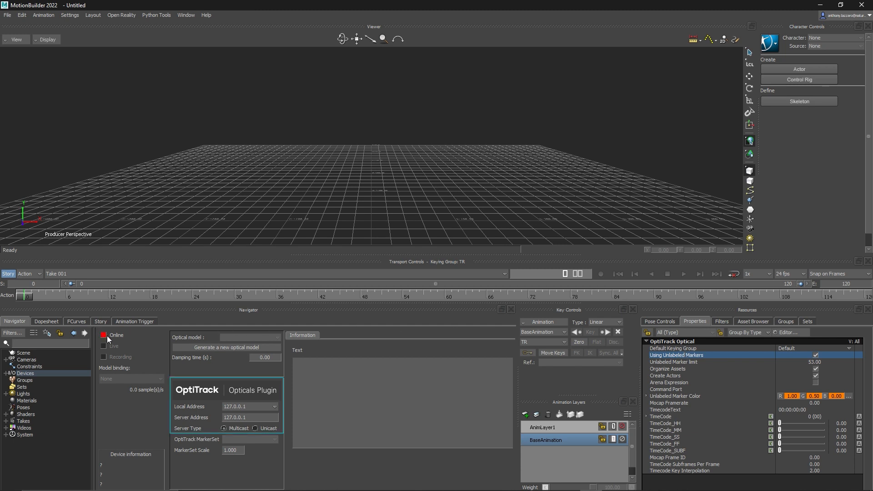
Step: Set the Optical device Online, generate a new optical model and update it with the current markers
{"action": "left_click", "coordinate": [104, 335]}
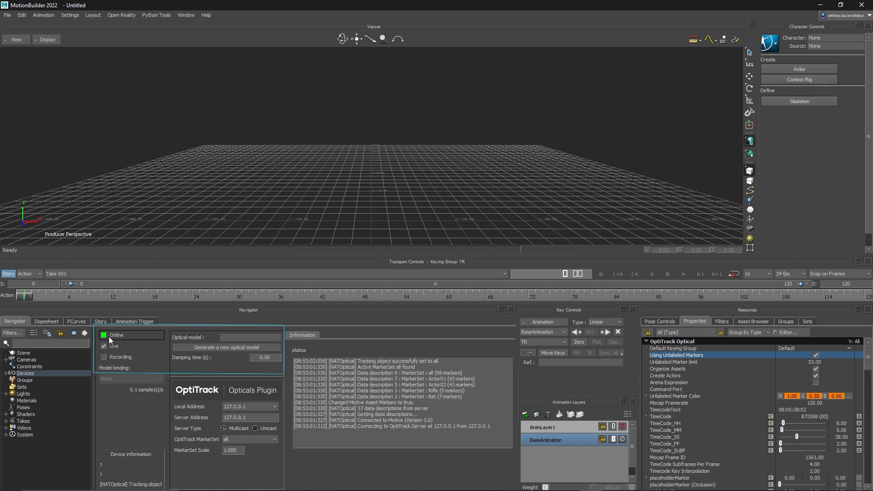
{"action": "left_click", "coordinate": [249, 336]}
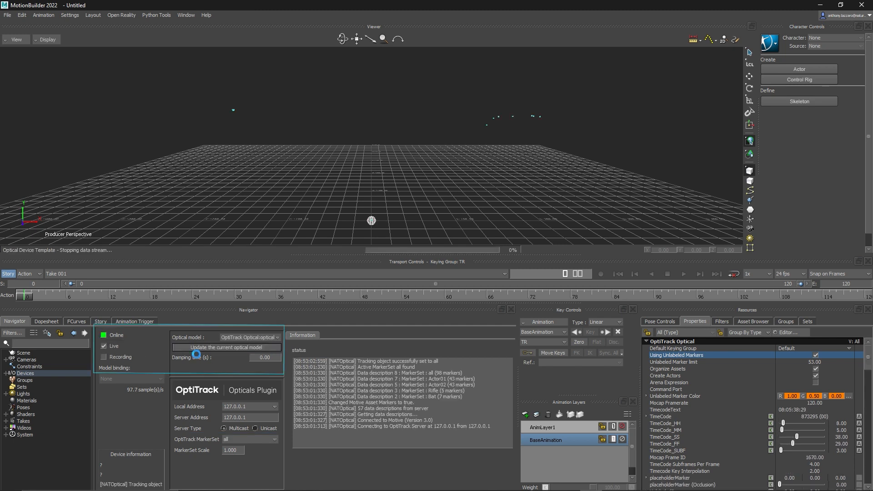
{"action": "left_click", "coordinate": [225, 347]}
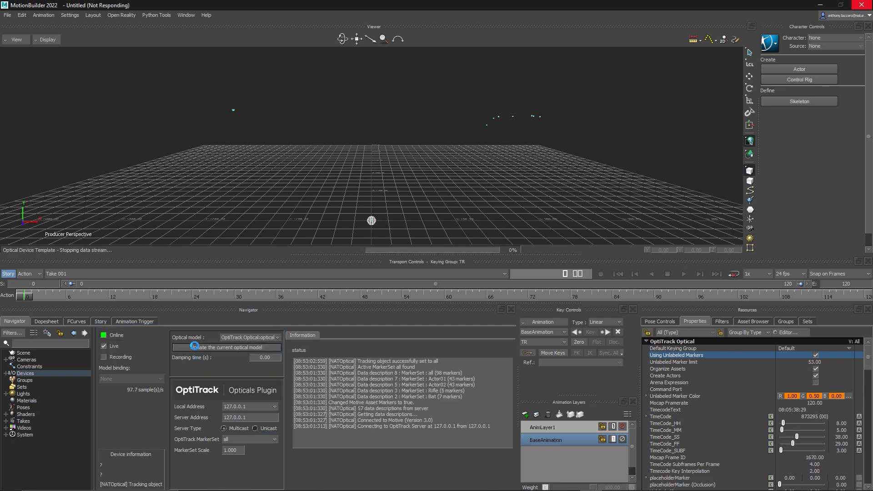
{"action": "left_click", "coordinate": [225, 346]}
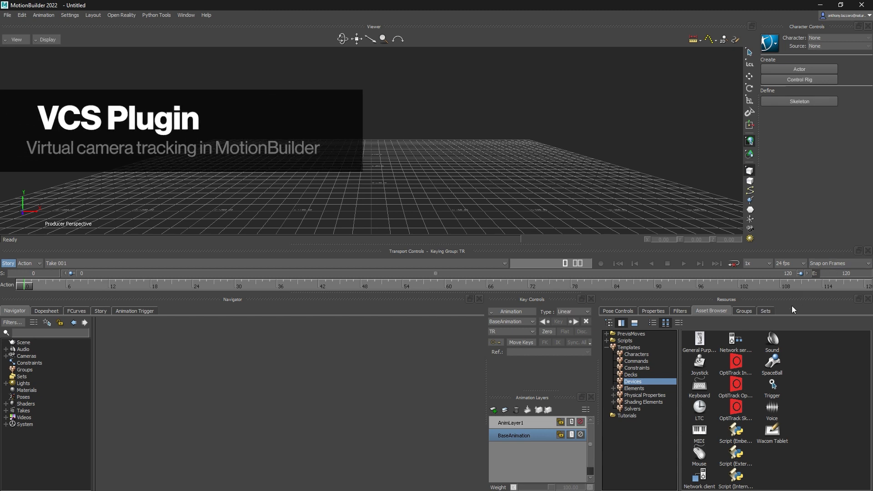
Step: Add the OptiTrack Insight VCS device, set Local Address 127.0.0.1 and bring it Online
{"action": "double_click", "coordinate": [736, 370]}
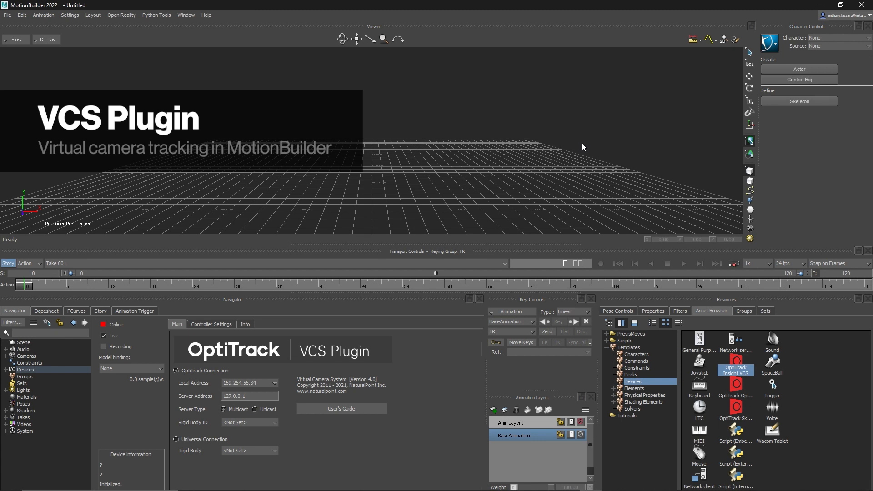
{"action": "left_click", "coordinate": [272, 383]}
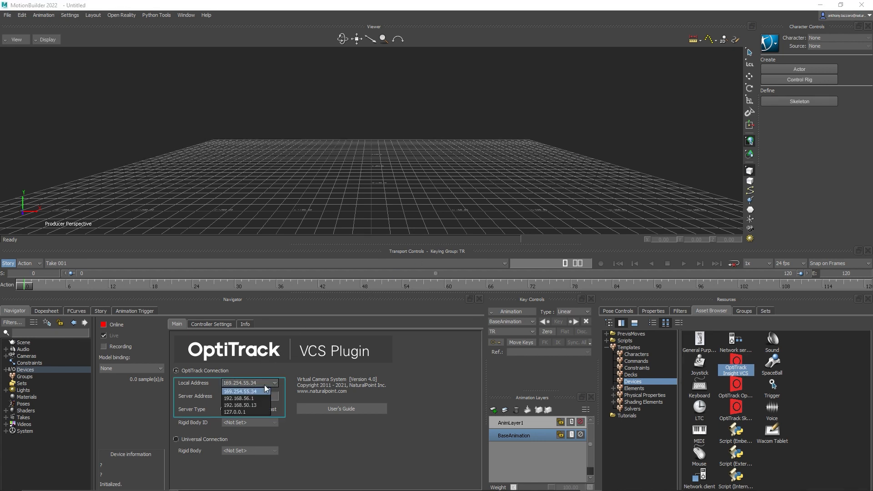
{"action": "left_click", "coordinate": [238, 411]}
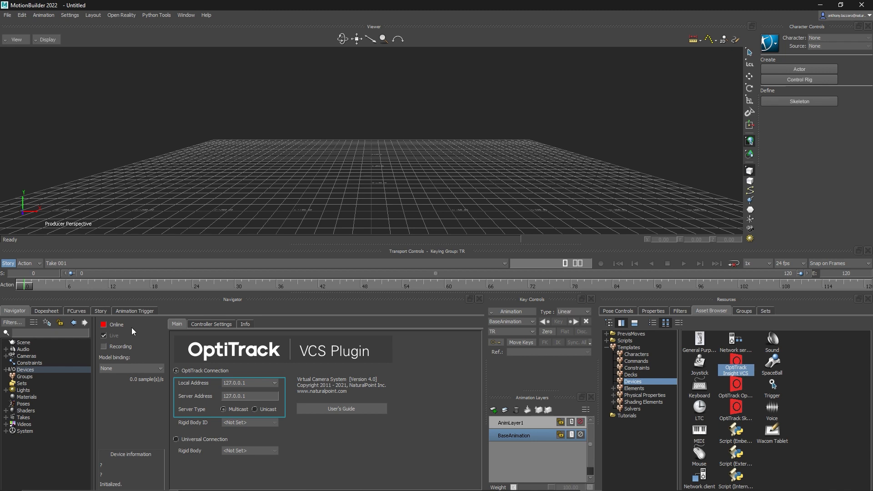
{"action": "left_click", "coordinate": [103, 325]}
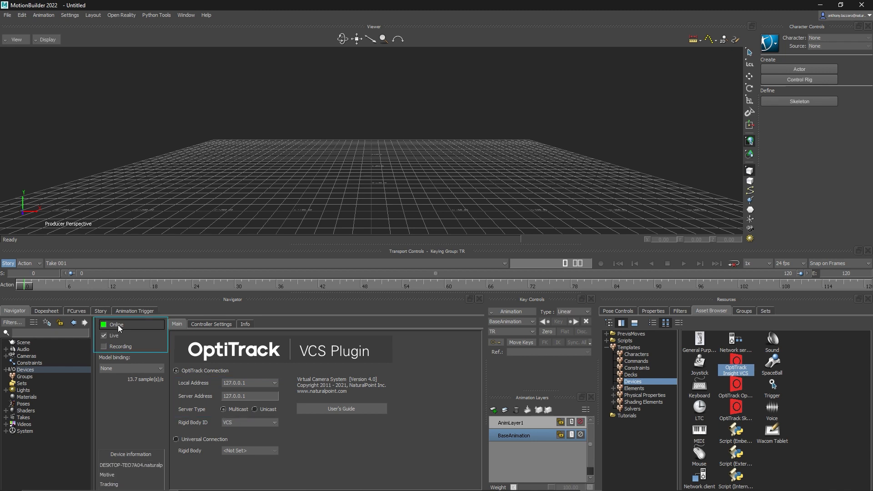
Step: Bind the device to Rigid Body ID VCS, create its camera model and show the controller button mappings
{"action": "left_click", "coordinate": [272, 422]}
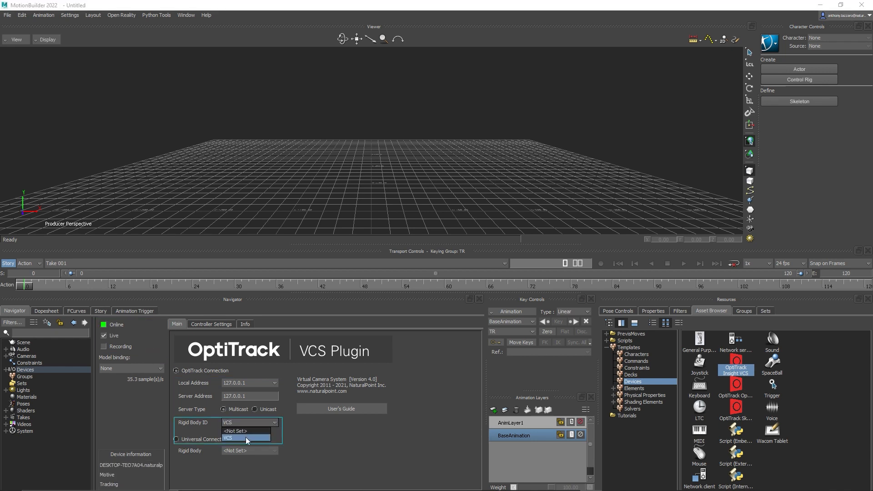
{"action": "left_click", "coordinate": [244, 437]}
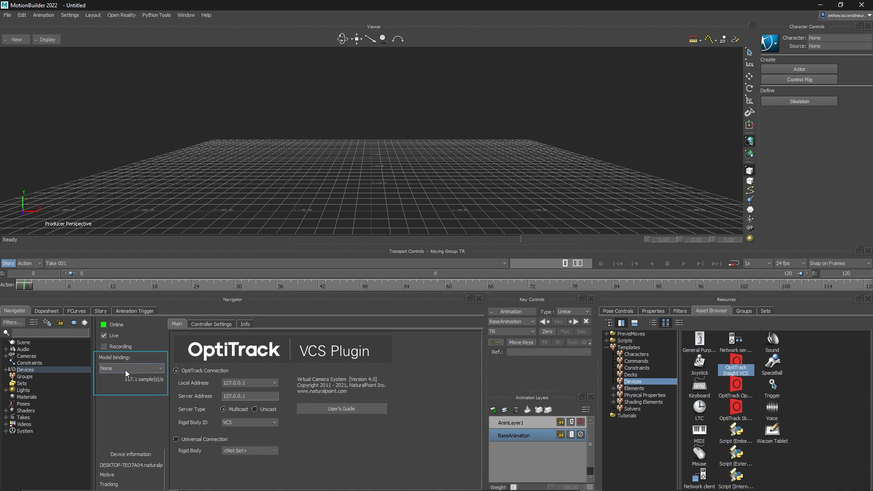
{"action": "left_click", "coordinate": [131, 368]}
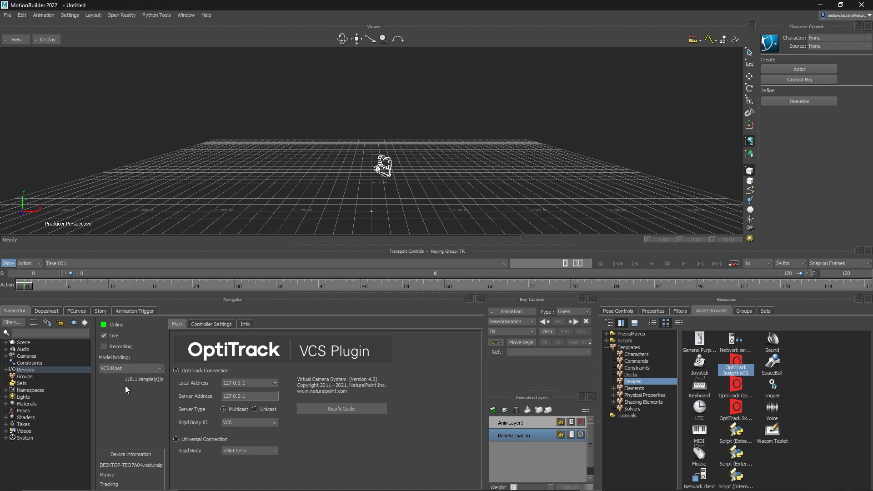
{"action": "left_click", "coordinate": [211, 324]}
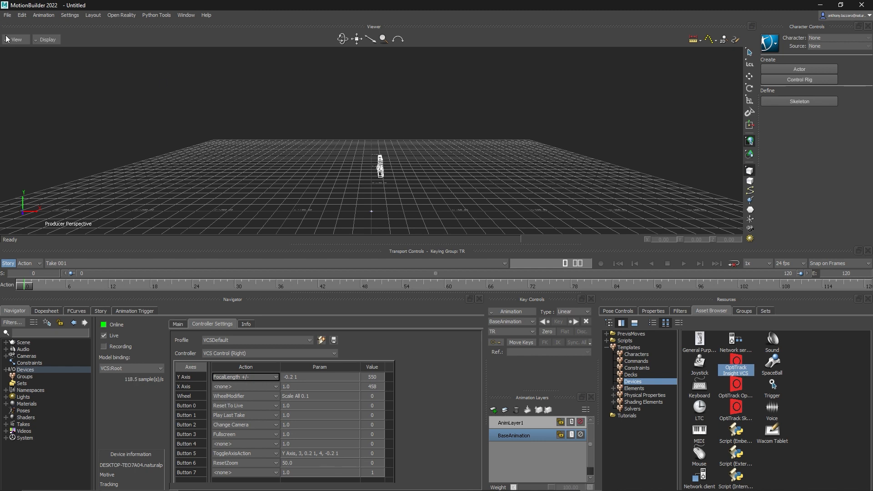
Step: Switch the Viewer's perspective to look through VCS:Camera
{"action": "left_click", "coordinate": [16, 39]}
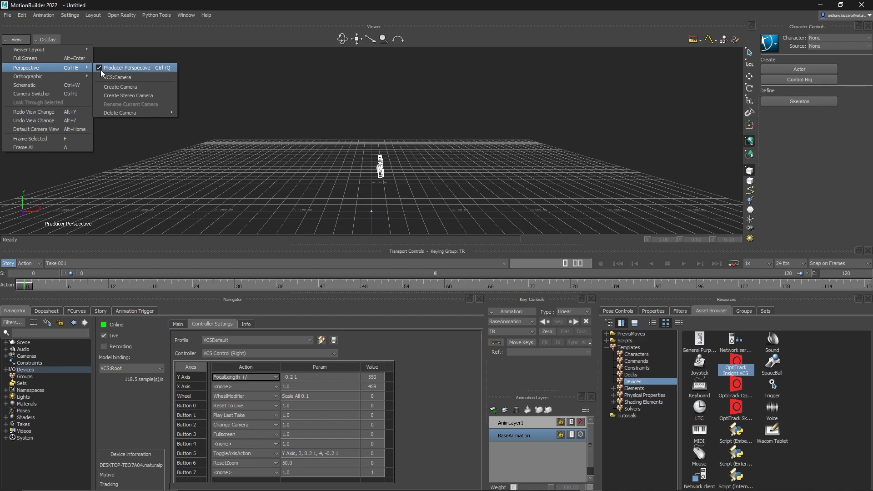
{"action": "left_click", "coordinate": [25, 58]}
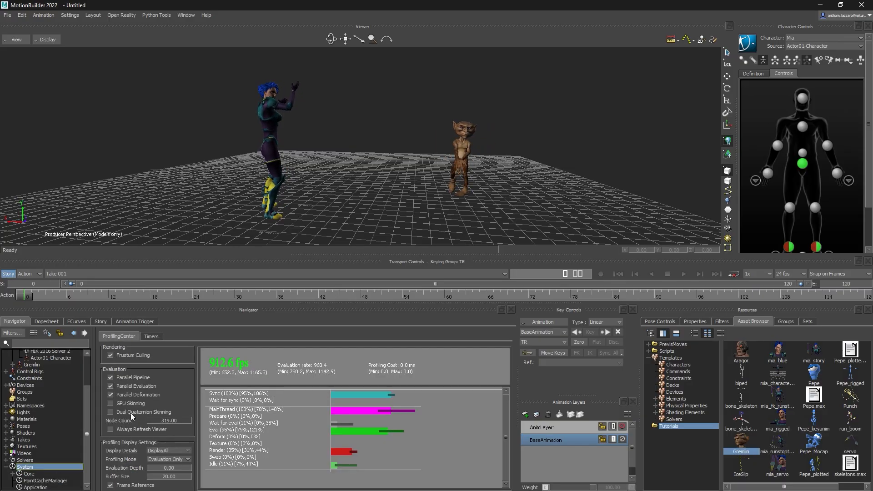
Step: Tick Always Refresh Viewer in the Profiling Center so live characters keep updating
{"action": "left_click", "coordinate": [110, 429]}
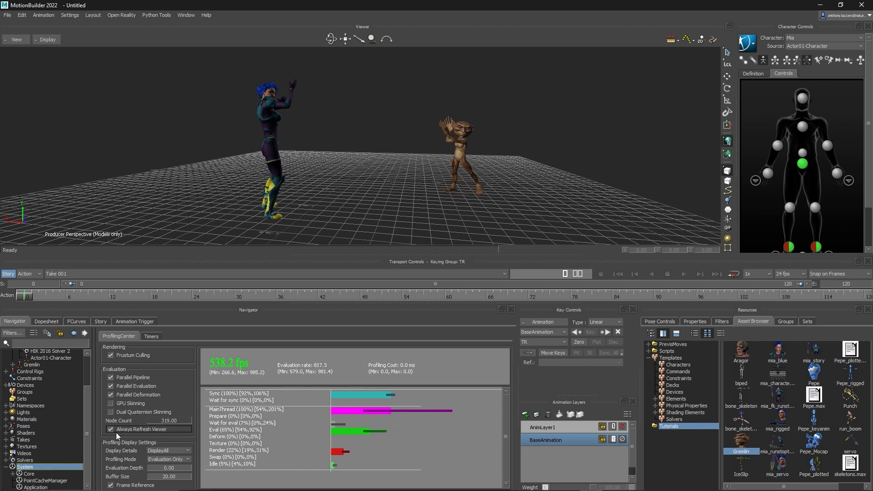